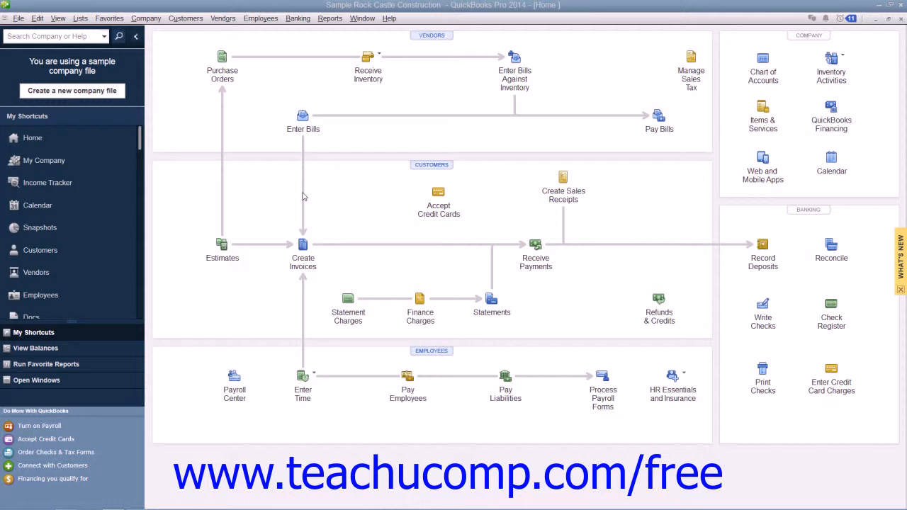
mouse_move(308, 186)
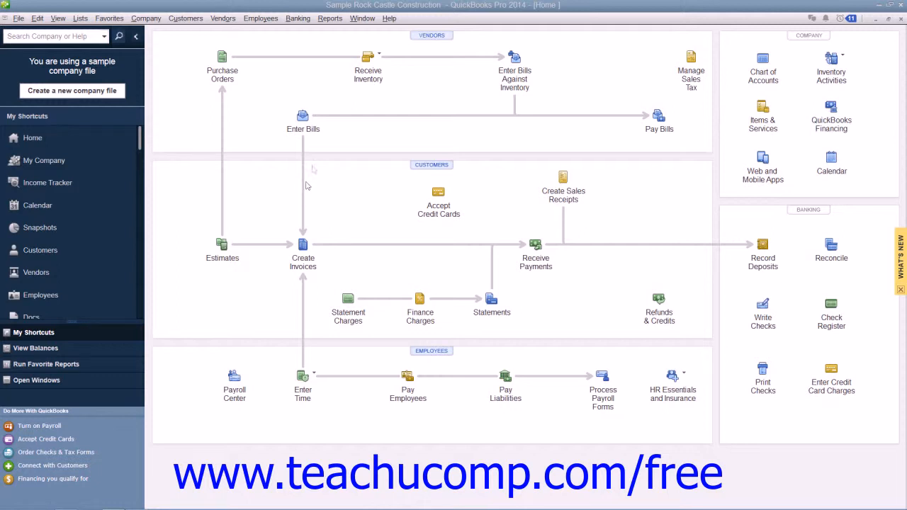
Bring up Add/Edit Multiple List Entries from the Lists menu with the Customers list selected.
left_click(79, 17)
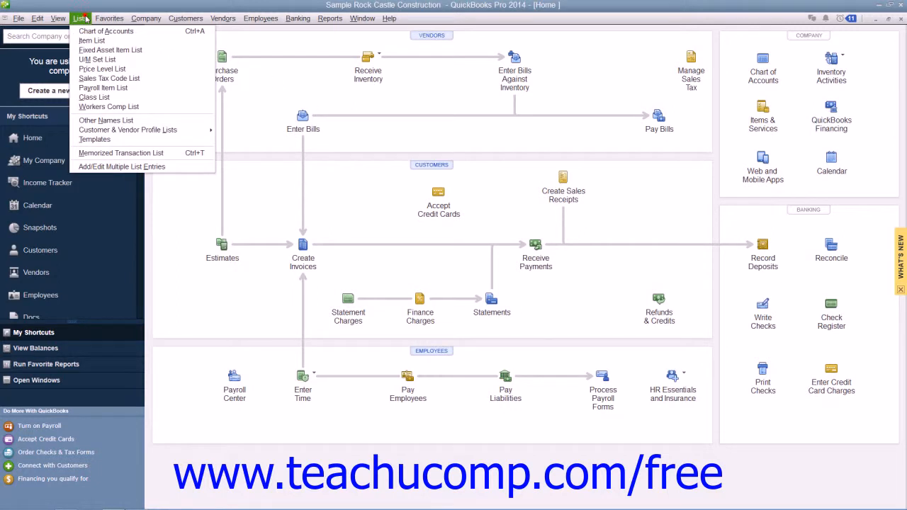
mouse_move(121, 167)
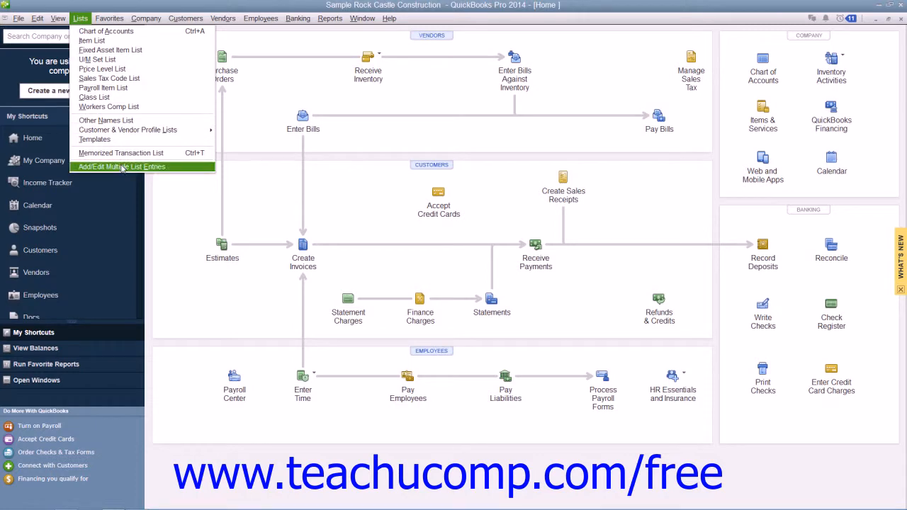
left_click(121, 167)
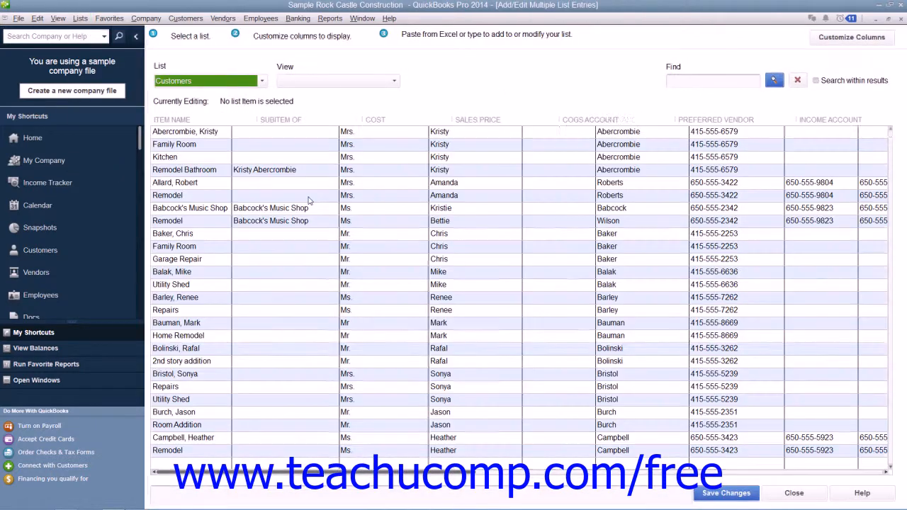
left_click(337, 79)
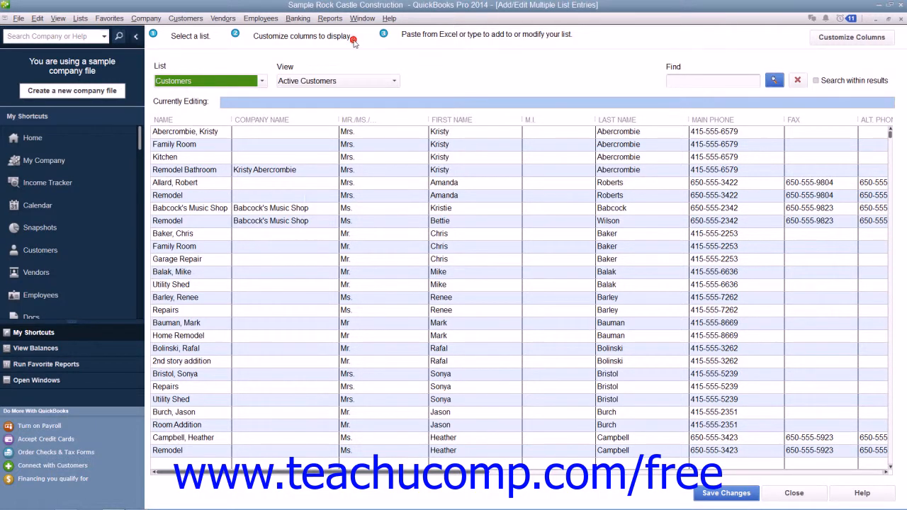
mouse_move(354, 43)
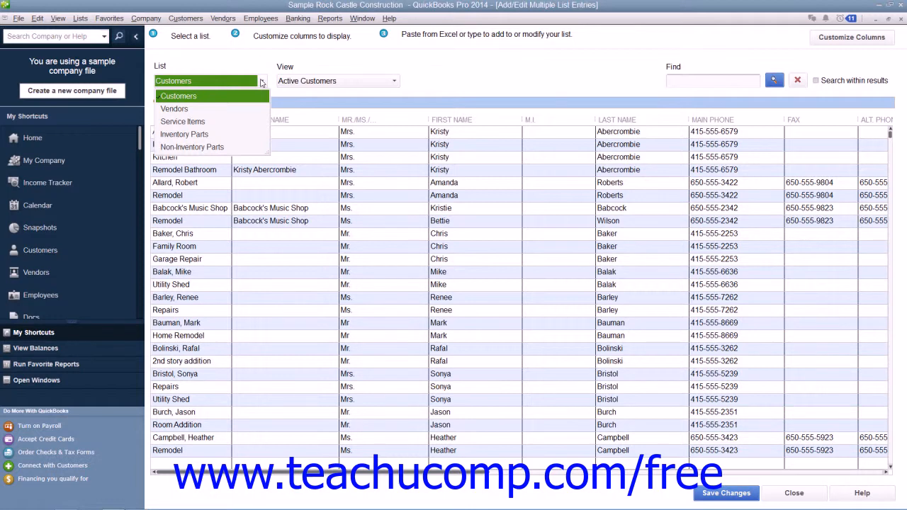
left_click(179, 97)
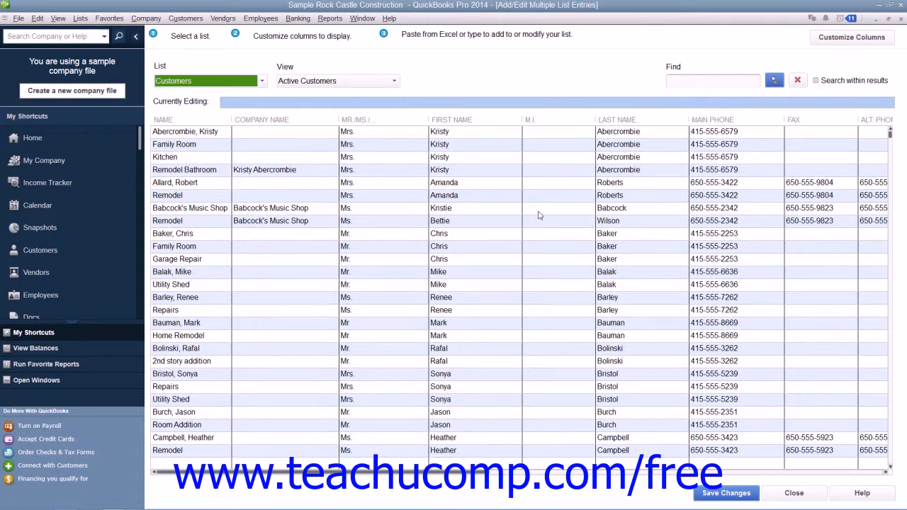
left_click(182, 119)
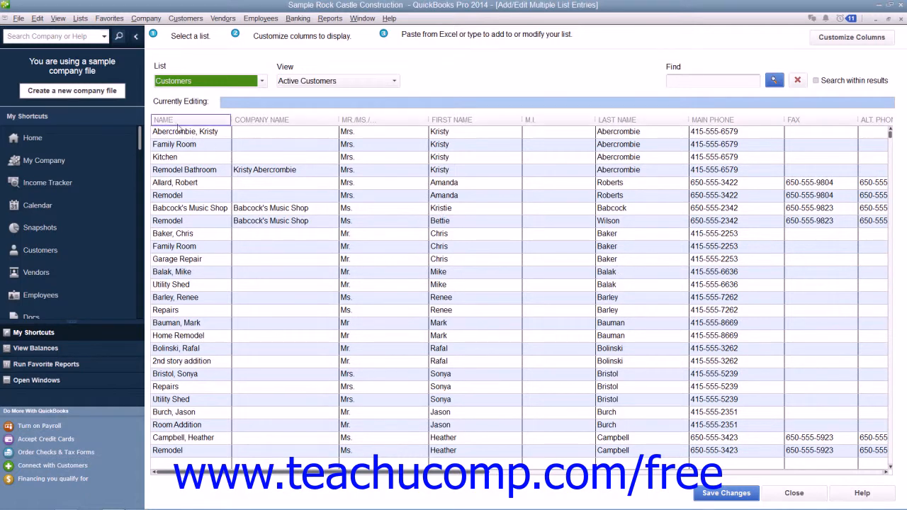
mouse_move(177, 124)
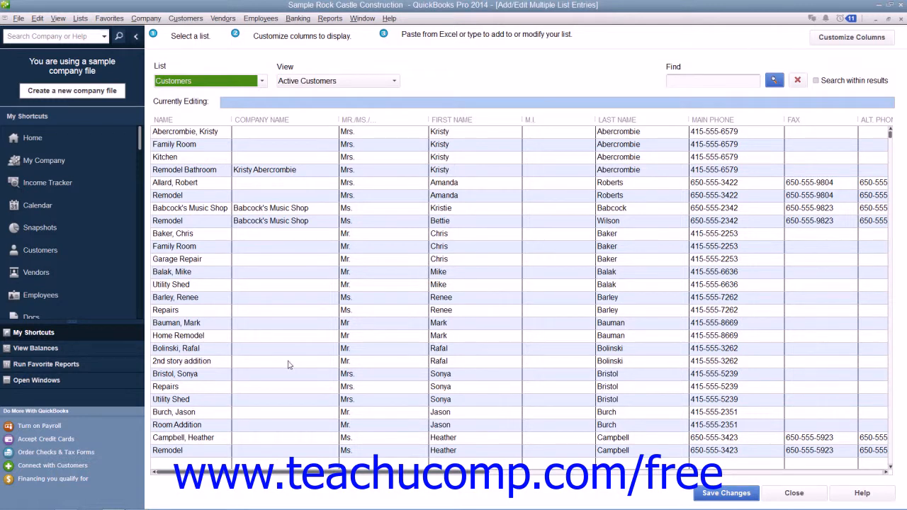
mouse_move(284, 349)
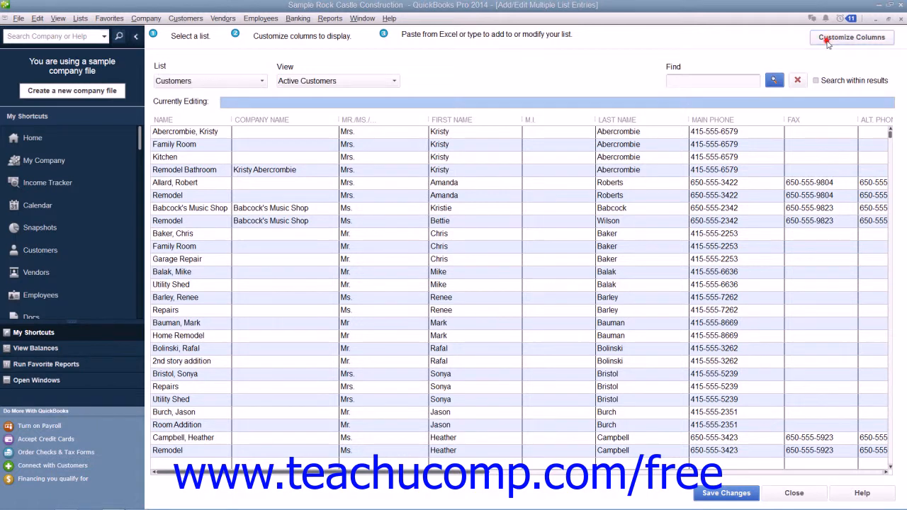
In Customize Columns, remove Mr./Ms., name, Alt. Phone, e-mail, Bill To 4 and Bill To 5.
left_click(846, 38)
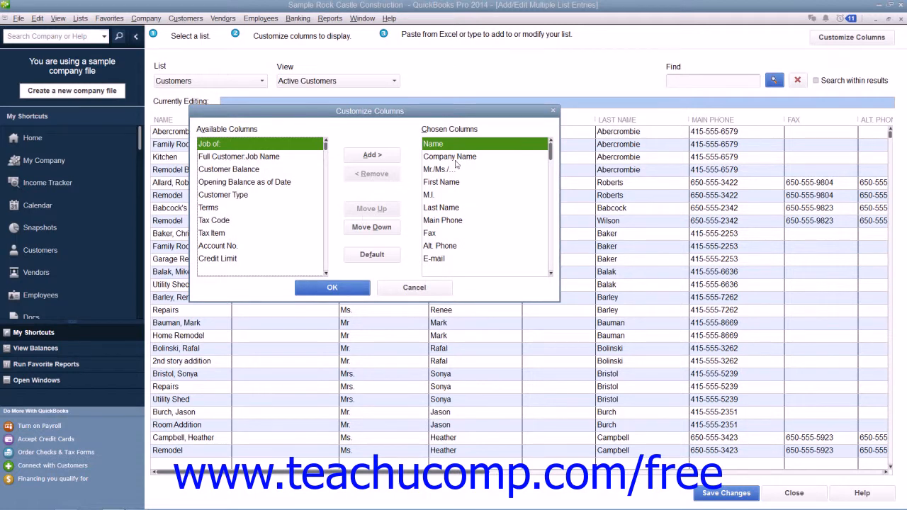
left_click(441, 169)
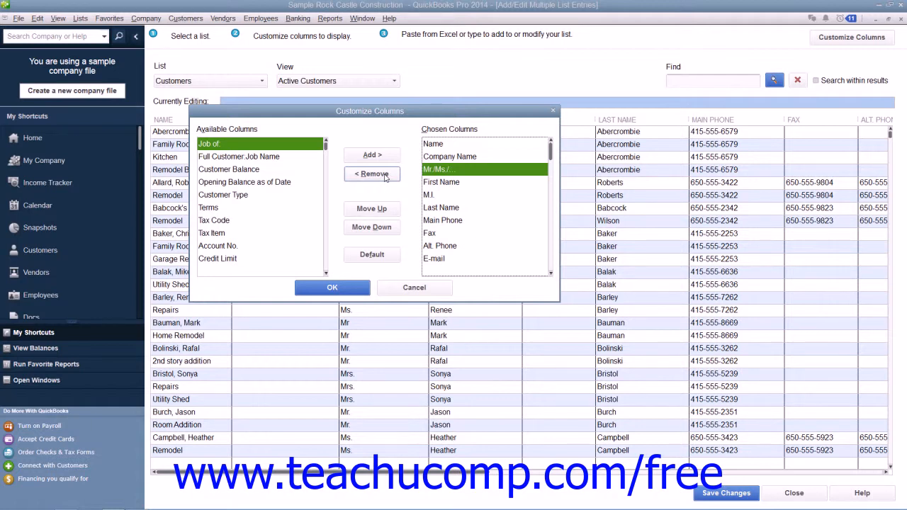
left_click(371, 172)
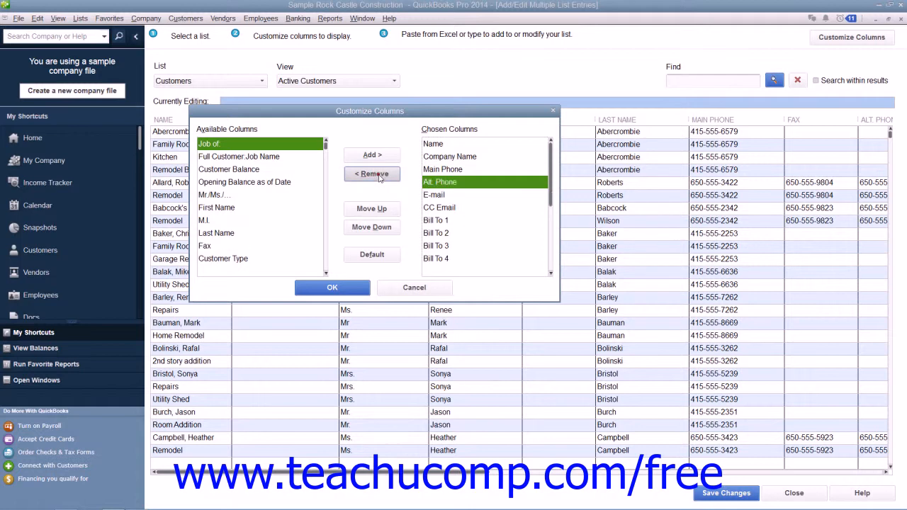
left_click(371, 174)
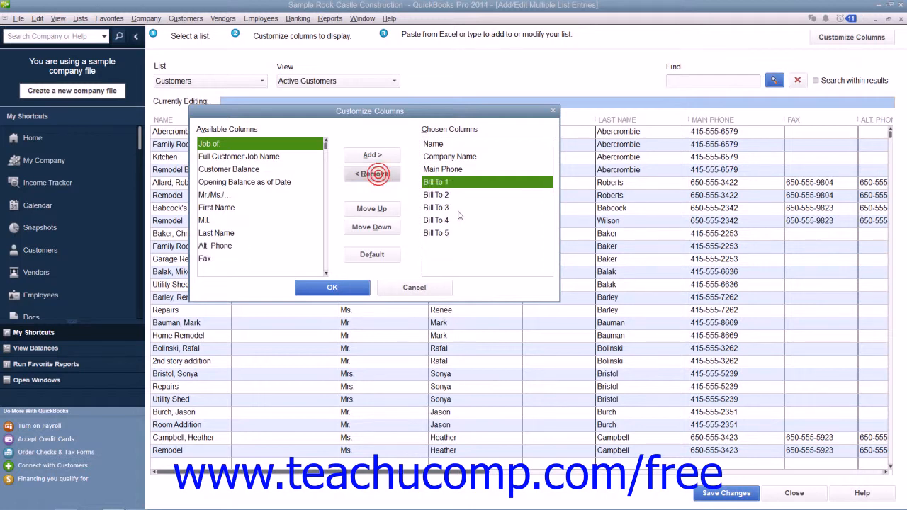
left_click(372, 174)
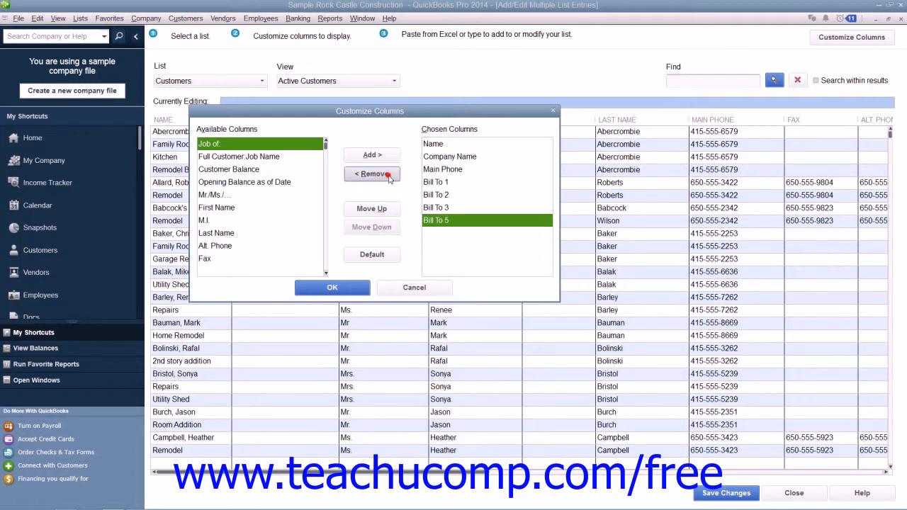
left_click(371, 174)
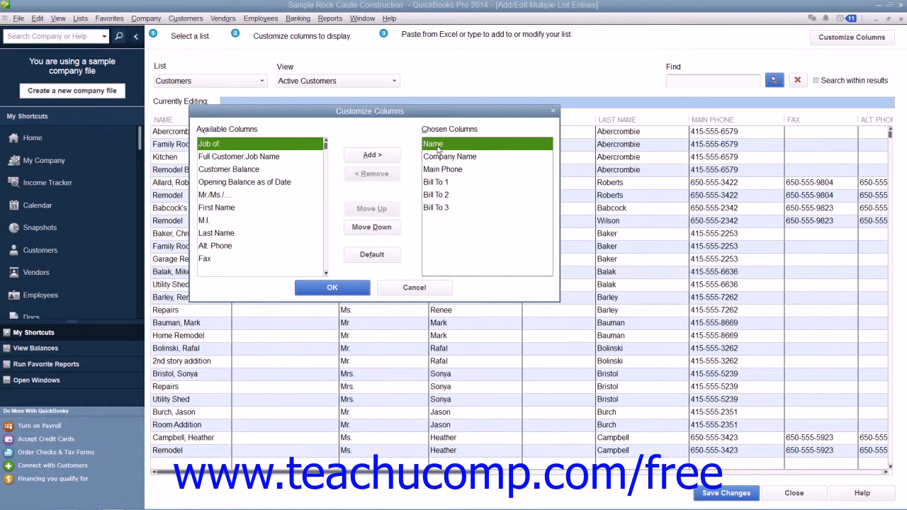
mouse_move(445, 145)
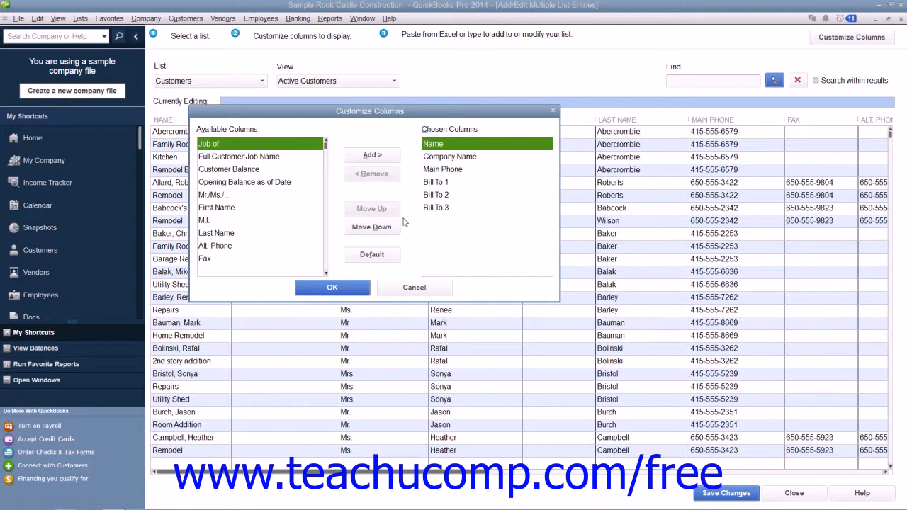
mouse_move(420, 218)
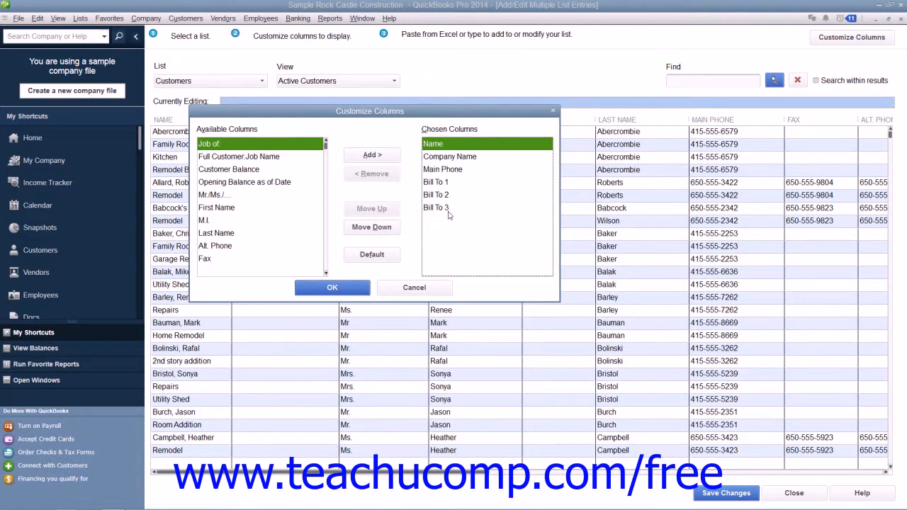
Confirm the column layout with OK and copy customer rows A2:F8 from the Excel worksheet.
left_click(331, 286)
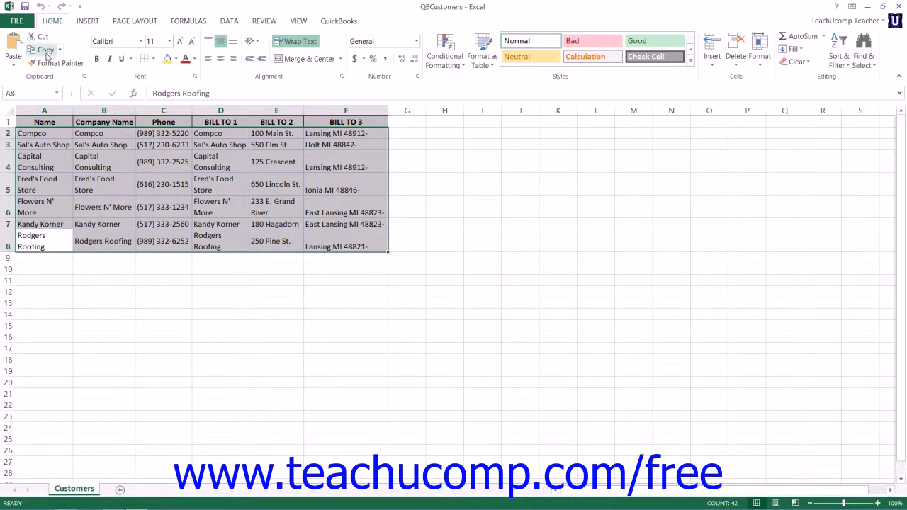
left_click(48, 48)
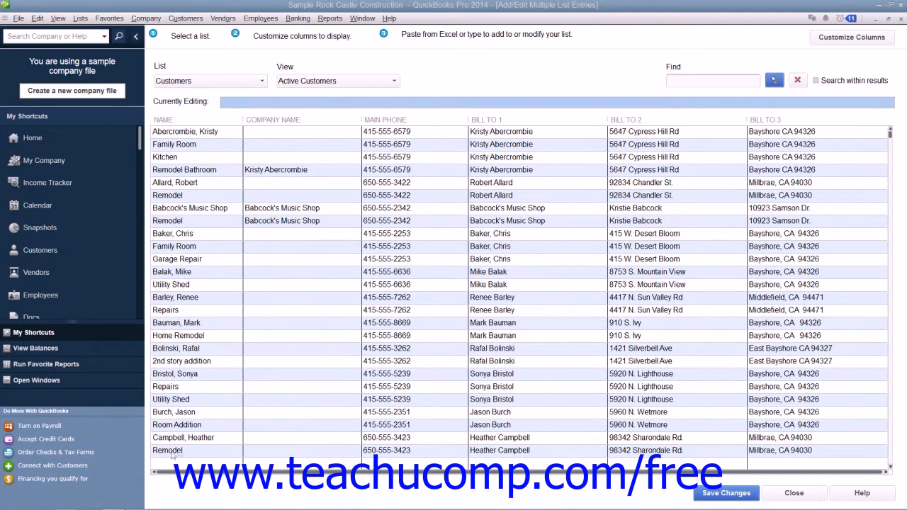
Paste the Compco through Rodgers Roofing rows into the first empty grid row and save changes.
scroll("down", 3)
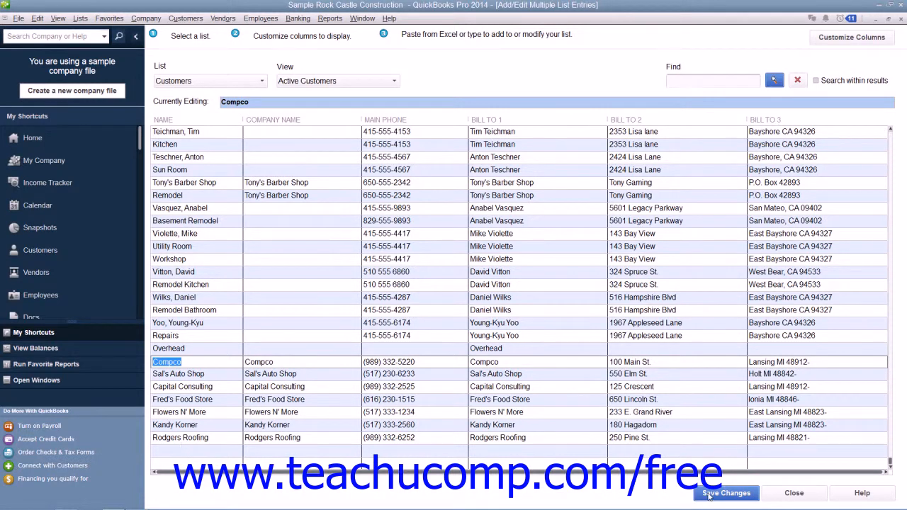
left_click(725, 493)
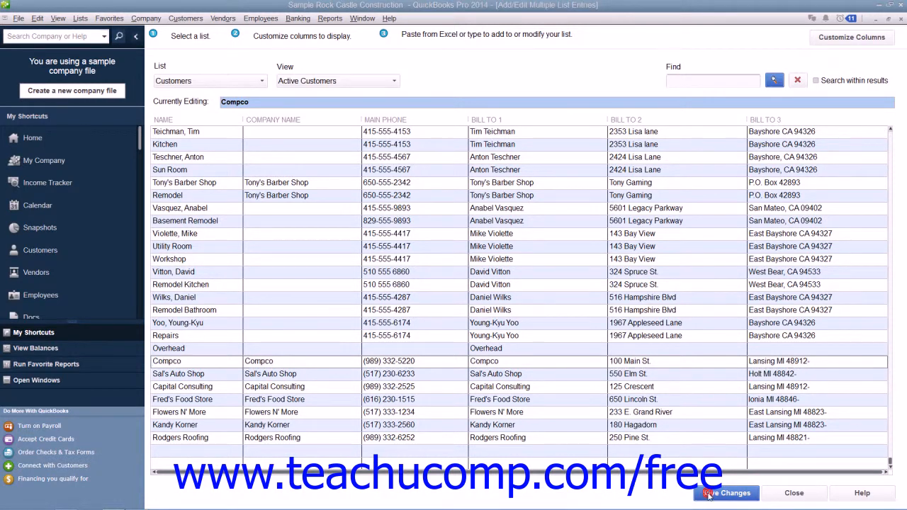